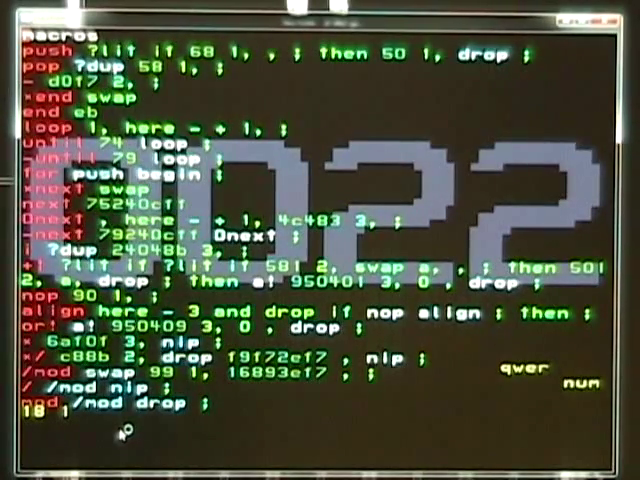
{"action": "type", "text": "12345 54321"}
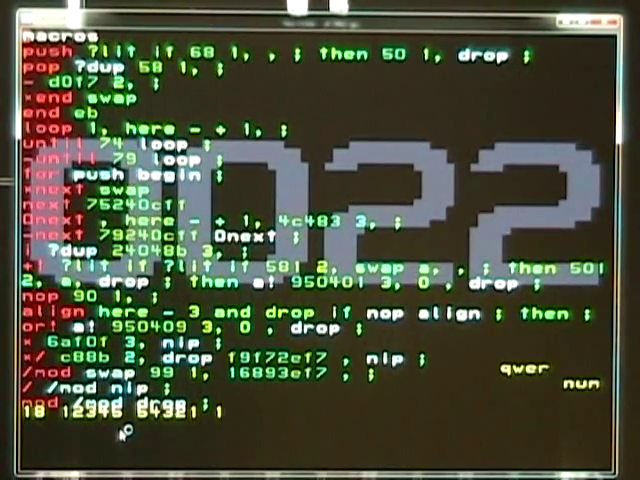
{"action": "type", "text": "1234"}
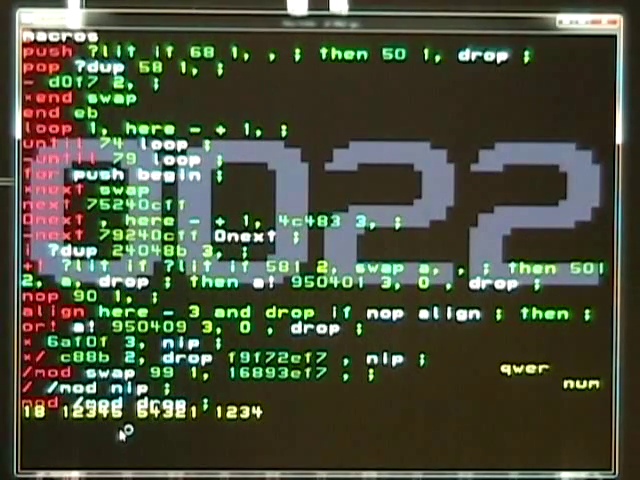